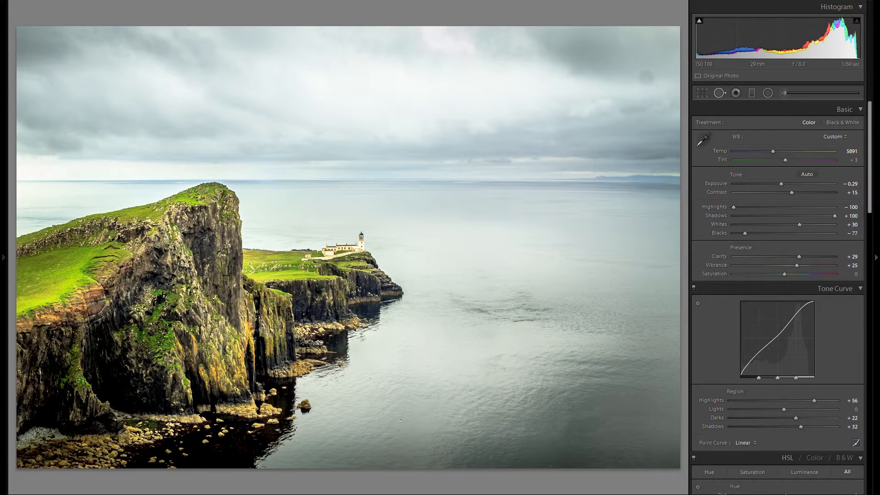
Step: Heal a patch of the dark cliff face with the Spot Removal tool, then bring up the spot's options
left_click(720, 92)
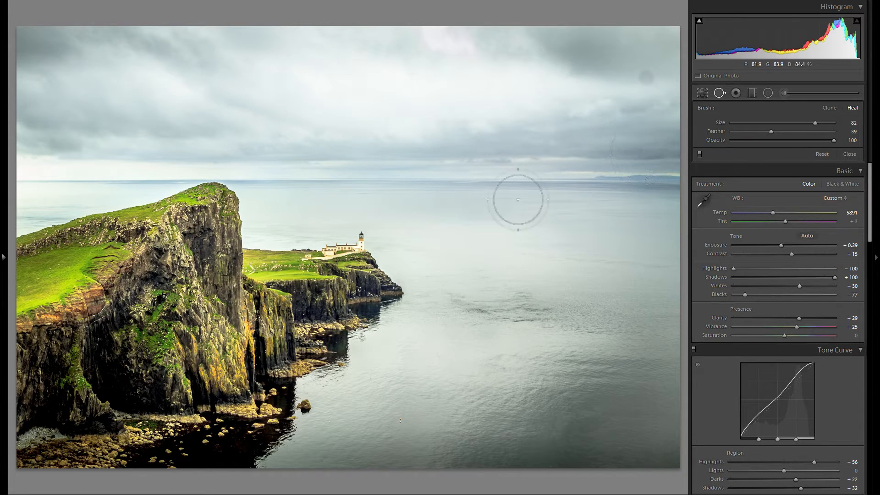
left_click_drag(517, 200, 509, 173)
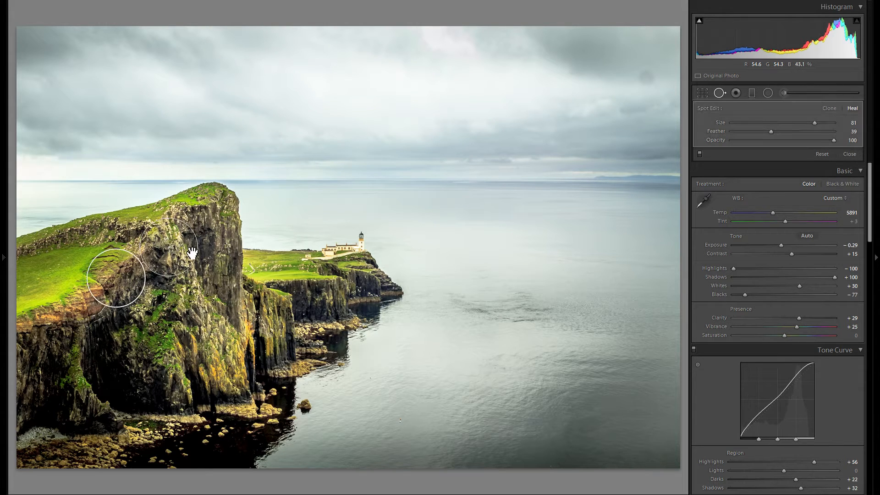
left_click(179, 247)
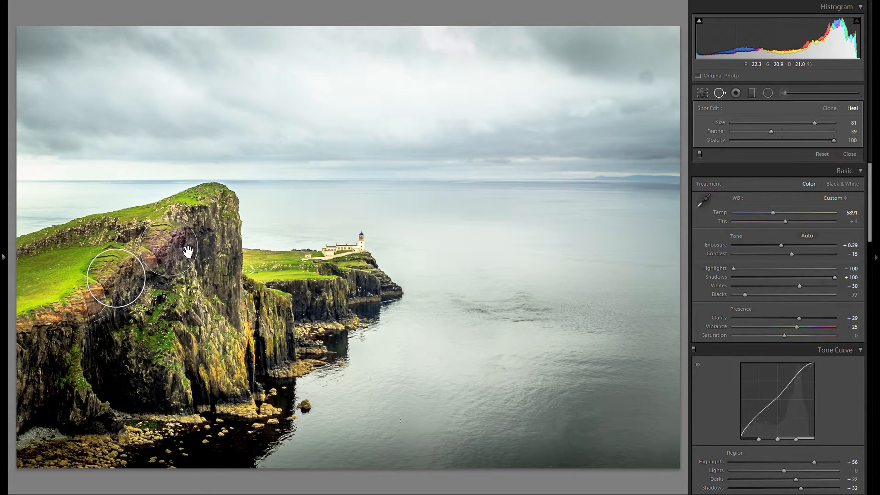
right_click(187, 250)
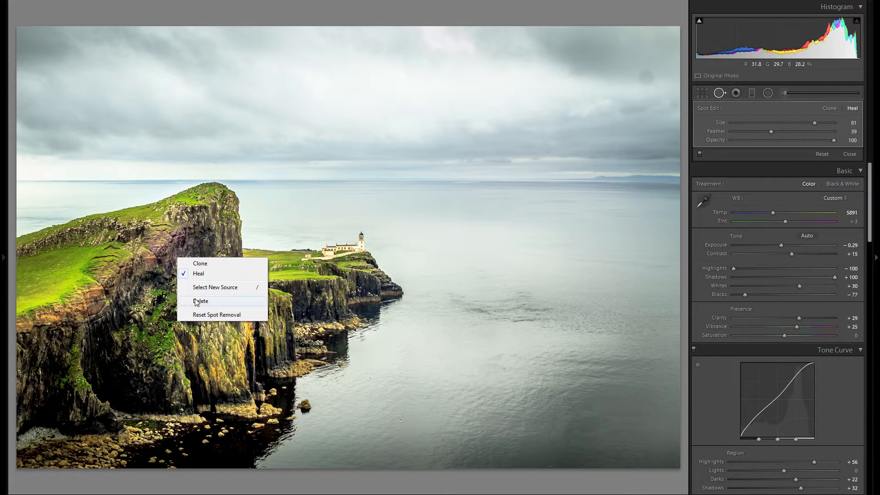
Step: Delete the cliff spot, paint over the rock in the water, try Clone and return to Heal
left_click(201, 300)
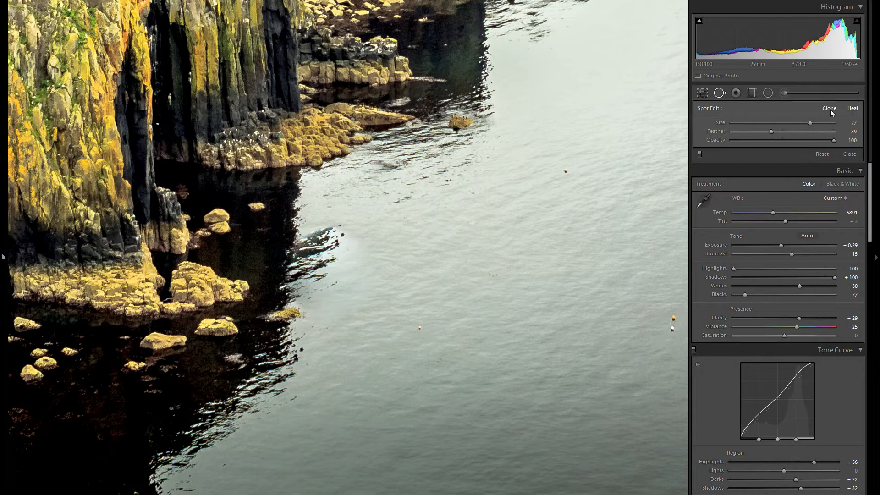
left_click(322, 264)
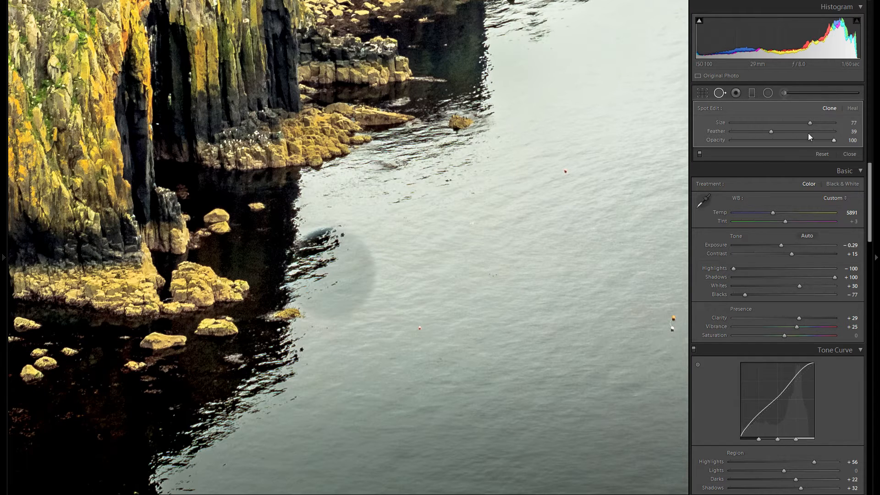
left_click(852, 108)
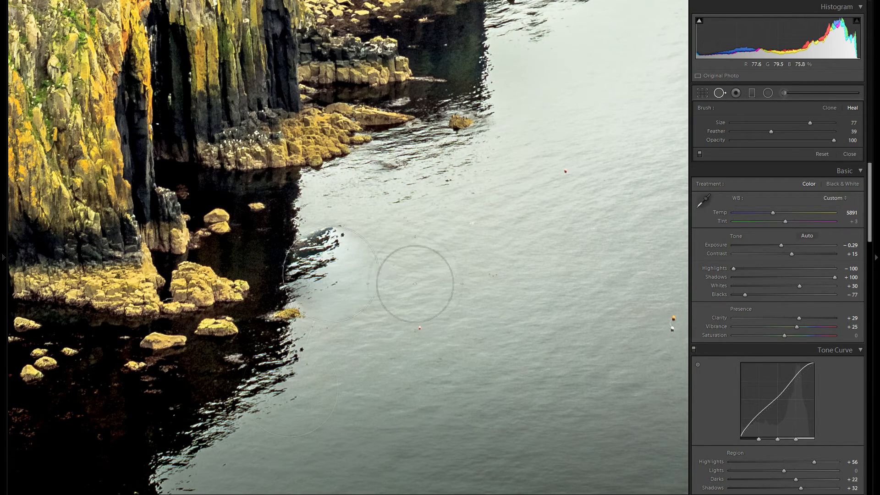
Step: Select a new water source for the rock spot and check the blend with the overlay toggled
right_click(415, 283)
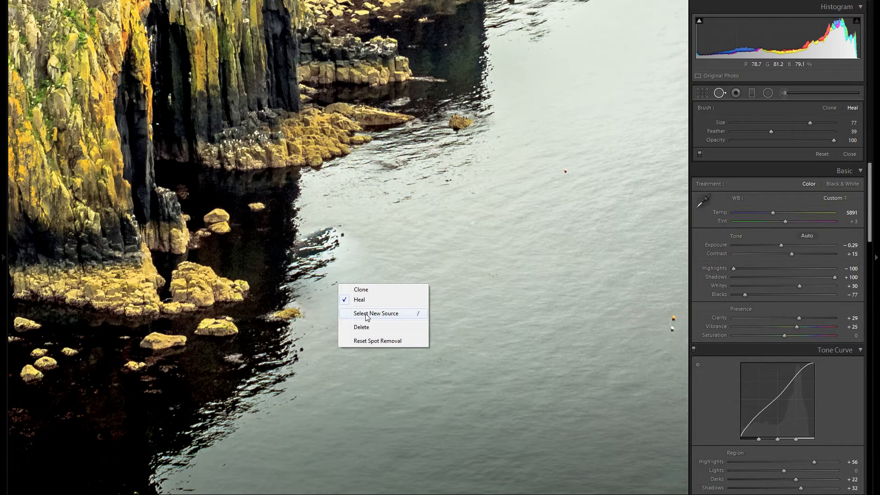
left_click(376, 313)
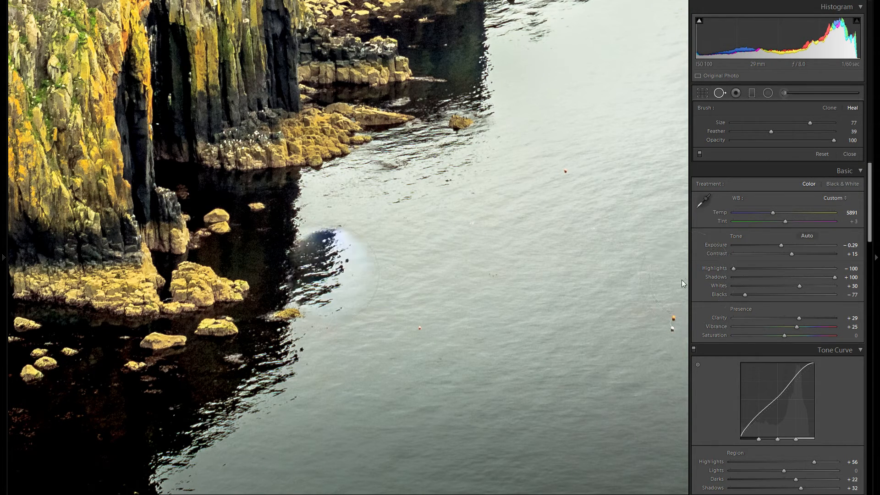
right_click(325, 247)
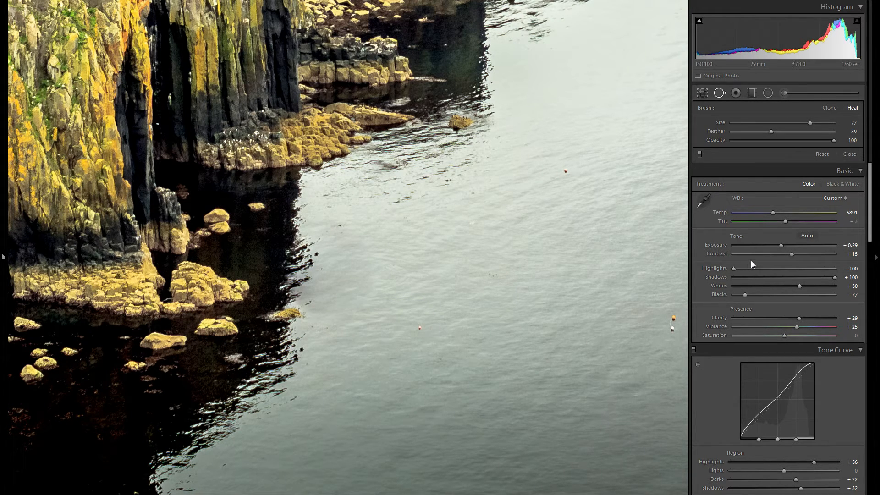
right_click(398, 292)
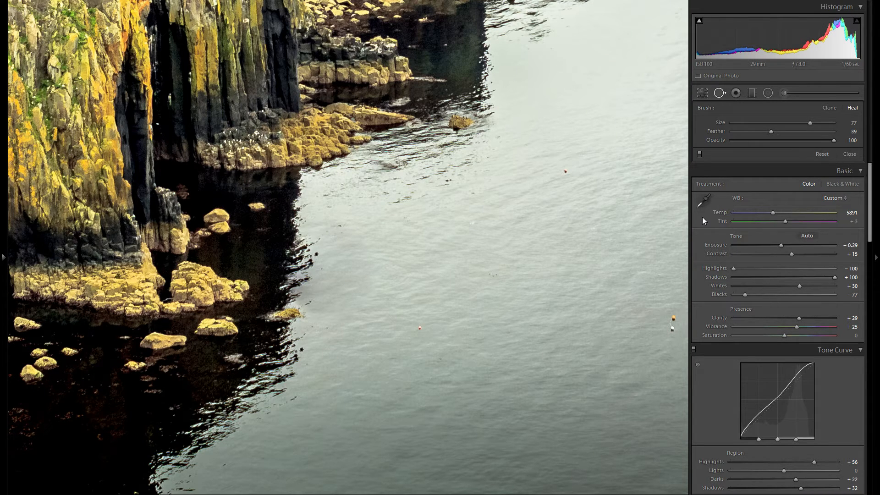
mouse_move(345, 282)
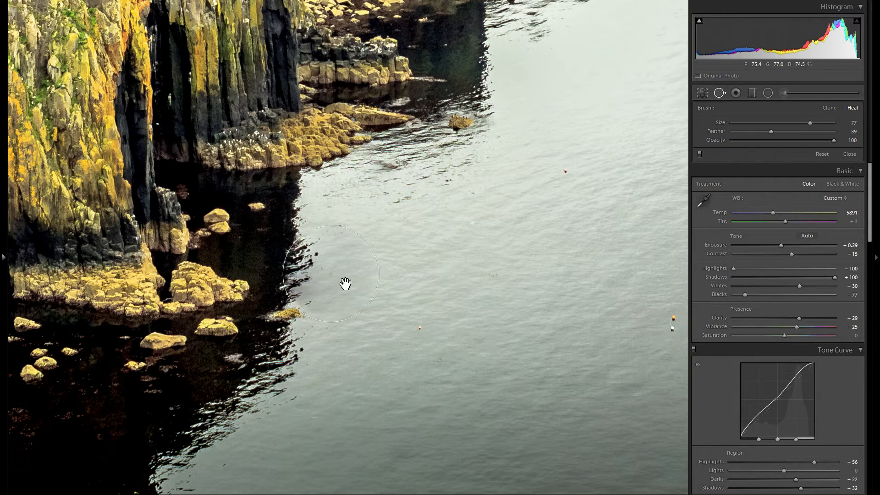
right_click(345, 282)
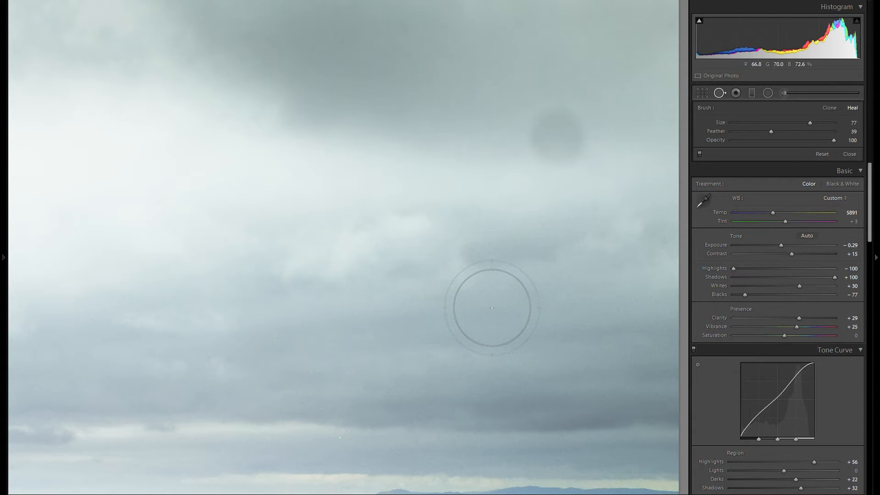
mouse_move(554, 139)
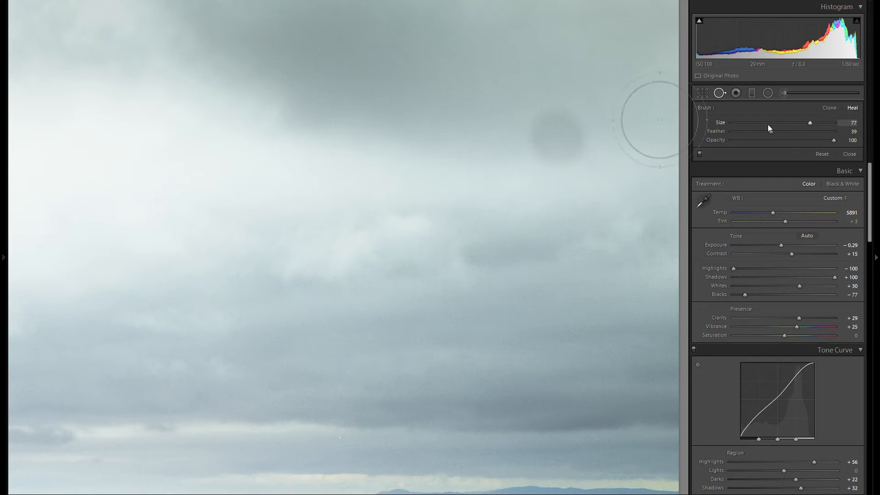
Step: Size the healing brush to 77 to cover the sky dust spot
left_click_drag(810, 123, 798, 123)
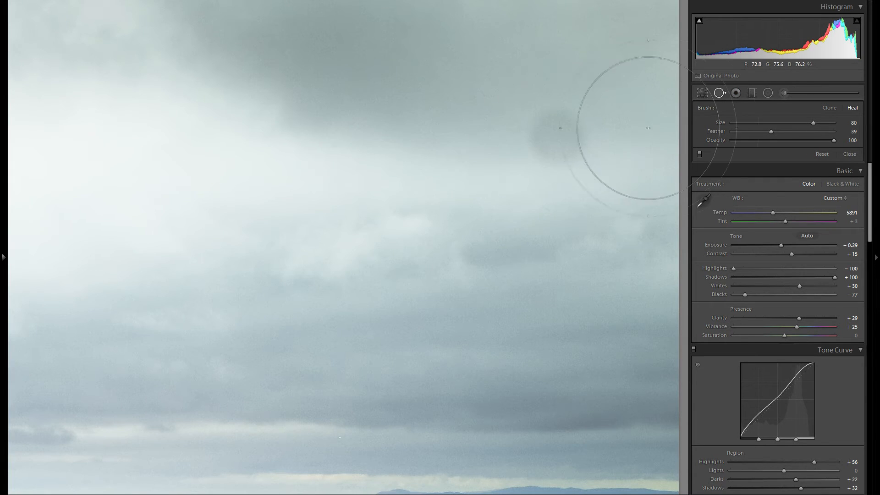
left_click_drag(817, 122, 812, 122)
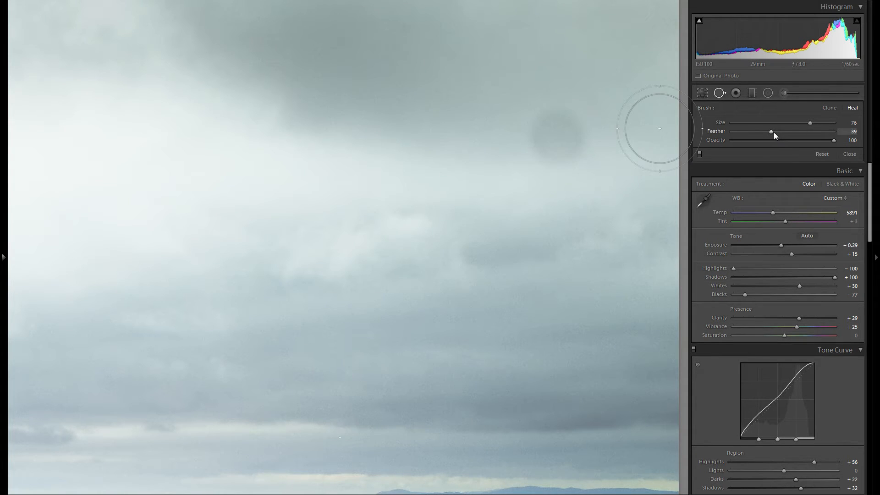
Step: Sweep the brush Feather through 49, 29 and maximum, settling at 60
left_click_drag(771, 131, 795, 131)
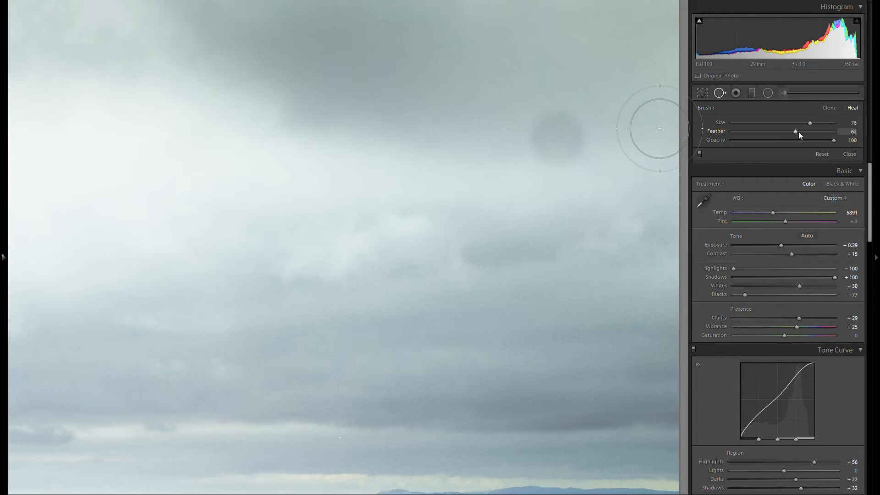
left_click_drag(795, 131, 791, 132)
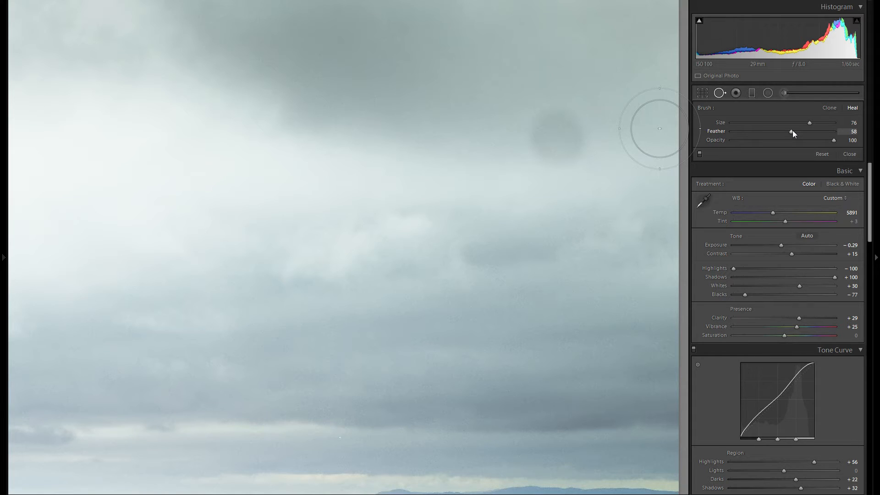
left_click_drag(791, 131, 783, 132)
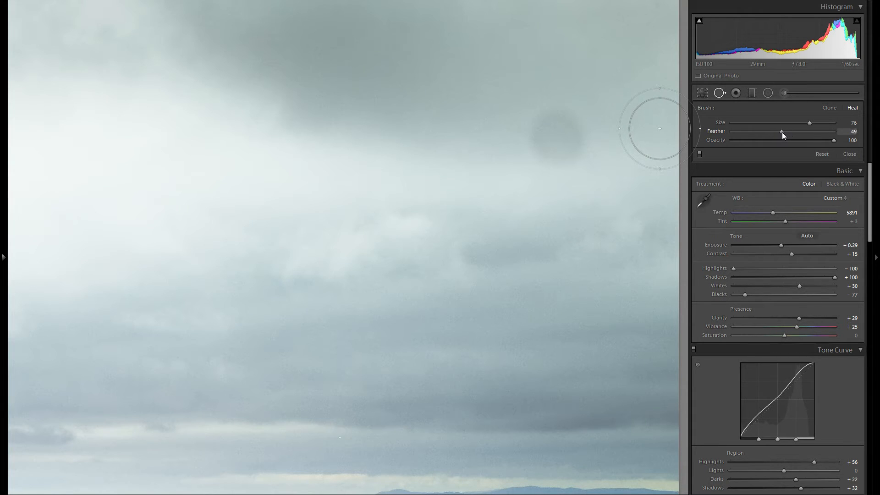
left_click_drag(777, 132, 794, 132)
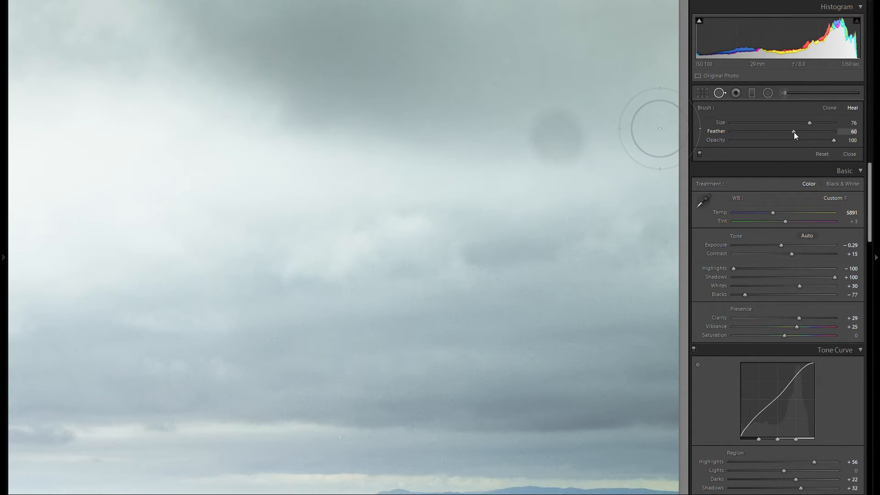
left_click_drag(793, 131, 762, 132)
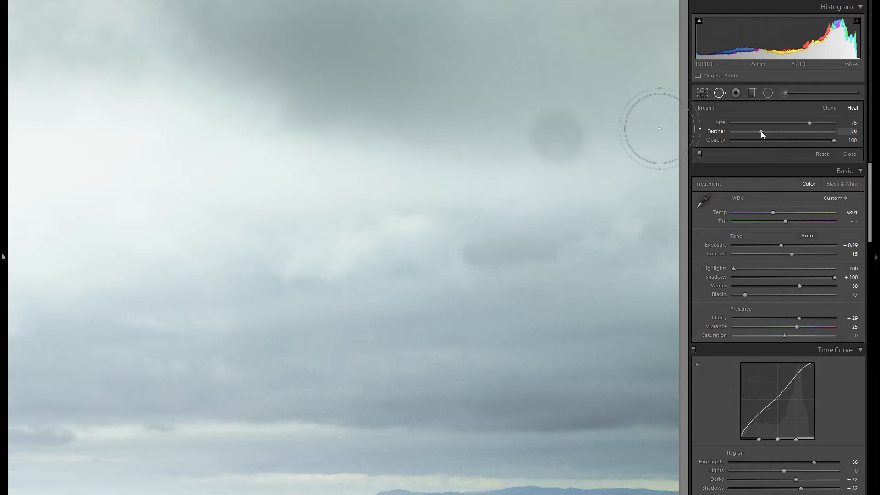
left_click_drag(762, 131, 745, 131)
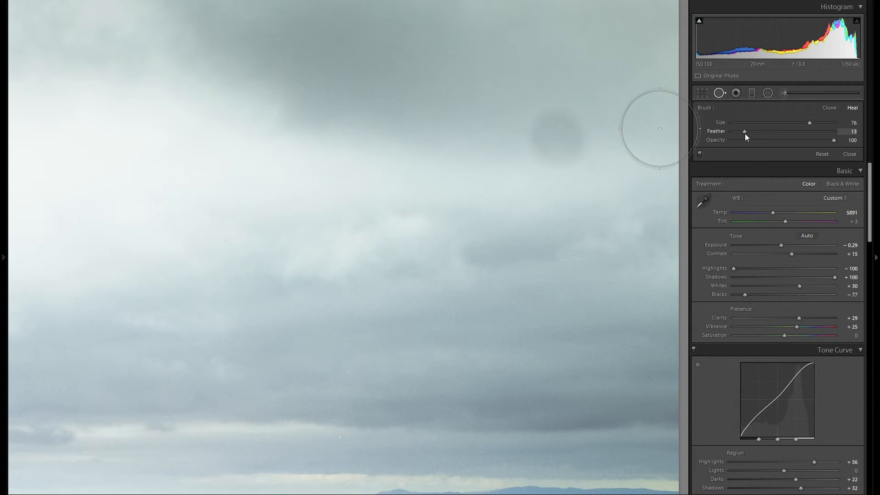
left_click_drag(745, 131, 834, 131)
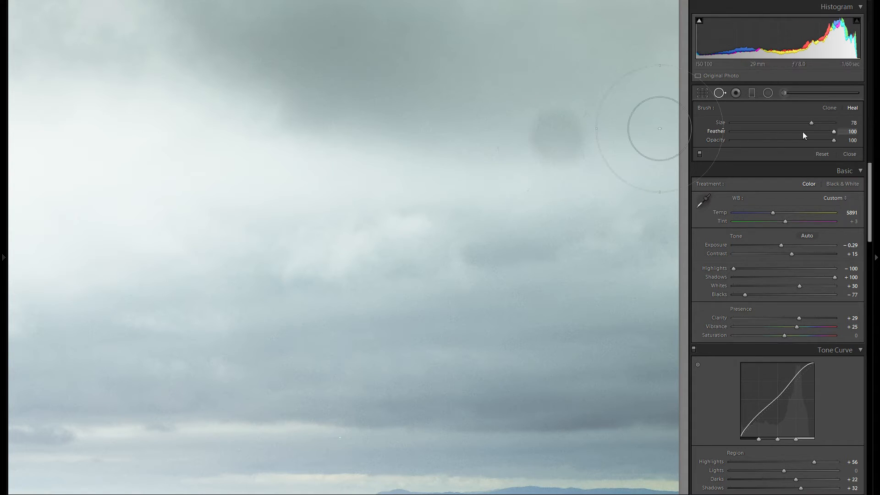
left_click_drag(834, 131, 793, 130)
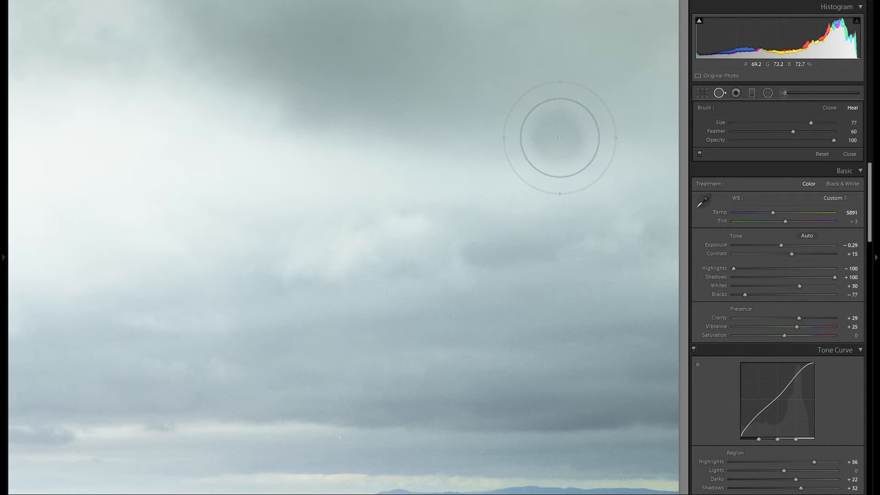
Step: Heal the dark dust spot in the sky and compare with the spot edits switched off
left_click(559, 138)
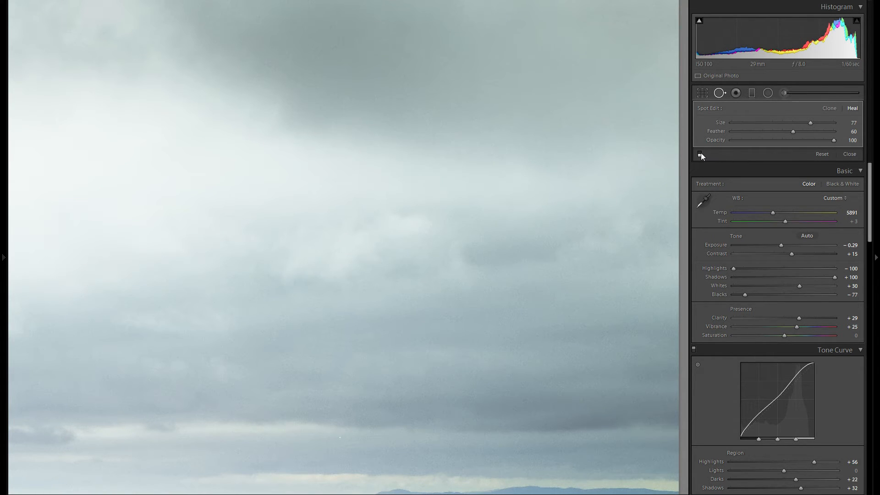
left_click(555, 134)
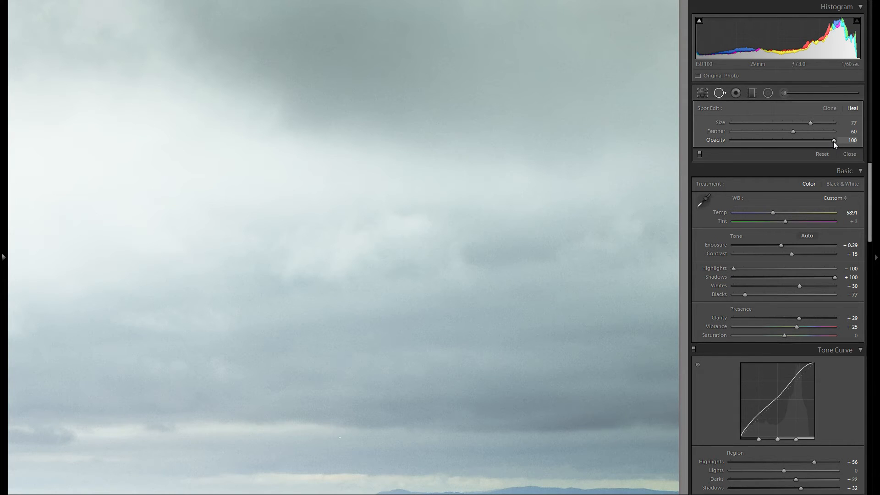
Step: Try the sky heal's Opacity at 82, 61, 34, 1 and 44, then restore it to 100
left_click_drag(832, 140, 815, 140)
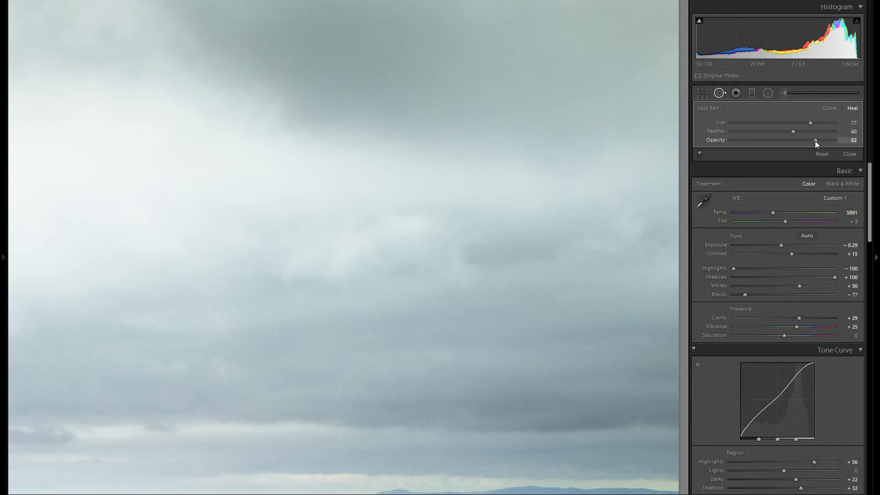
left_click_drag(815, 139, 793, 140)
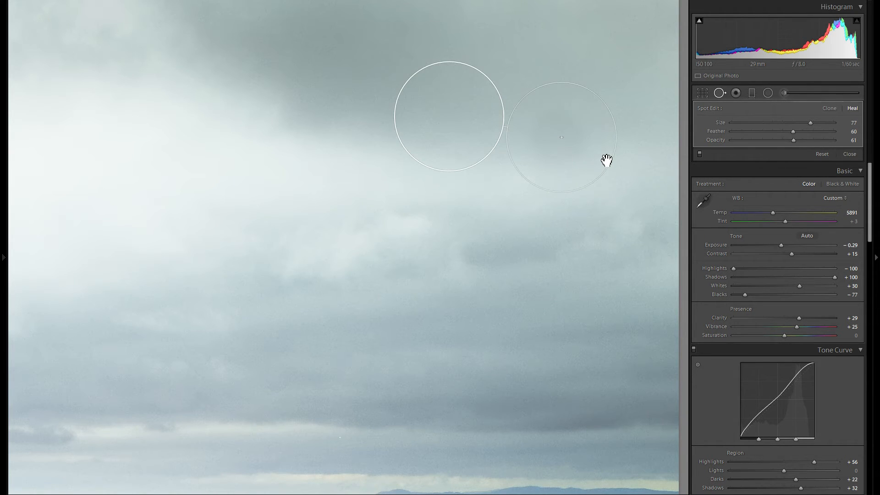
left_click_drag(792, 140, 767, 139)
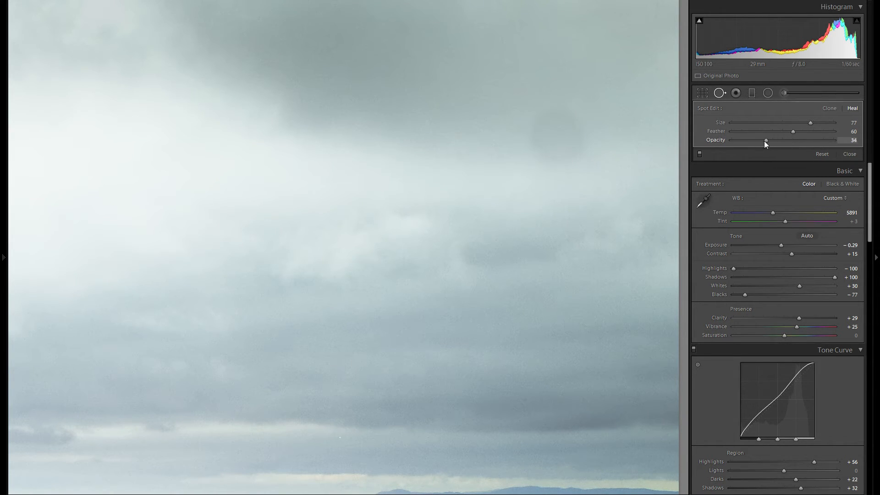
left_click_drag(767, 140, 732, 139)
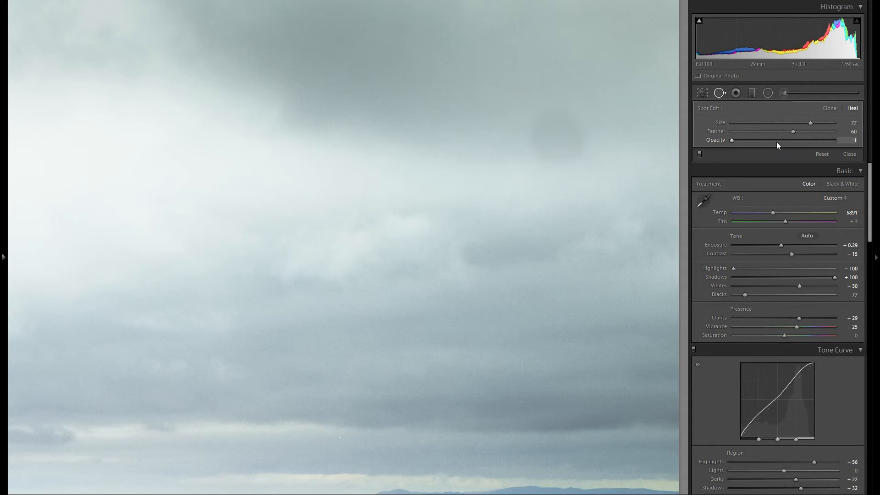
left_click_drag(731, 140, 777, 139)
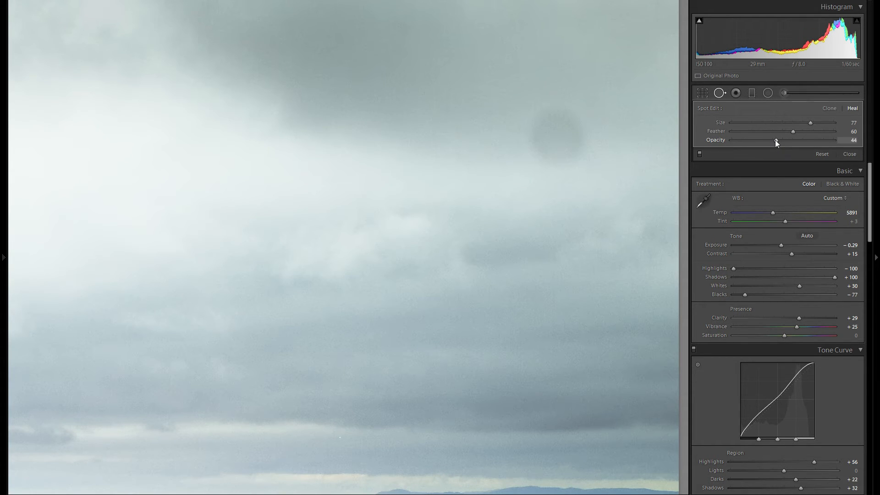
left_click_drag(792, 140, 835, 140)
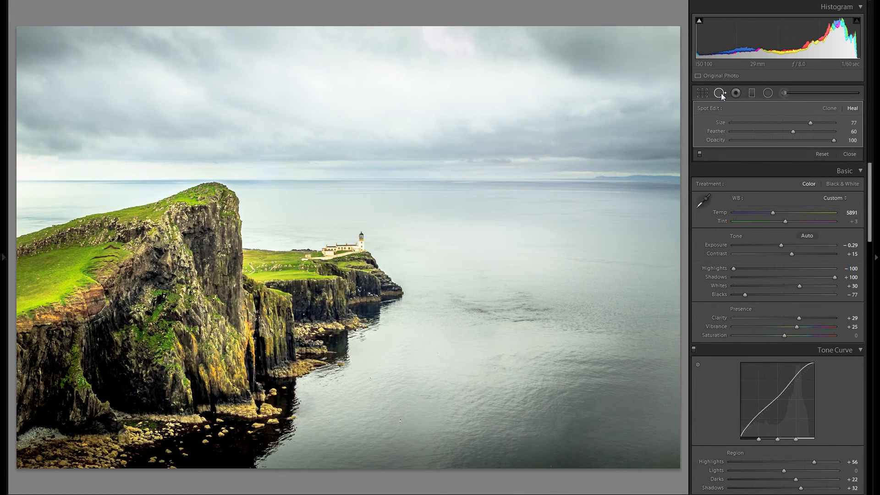
mouse_move(719, 93)
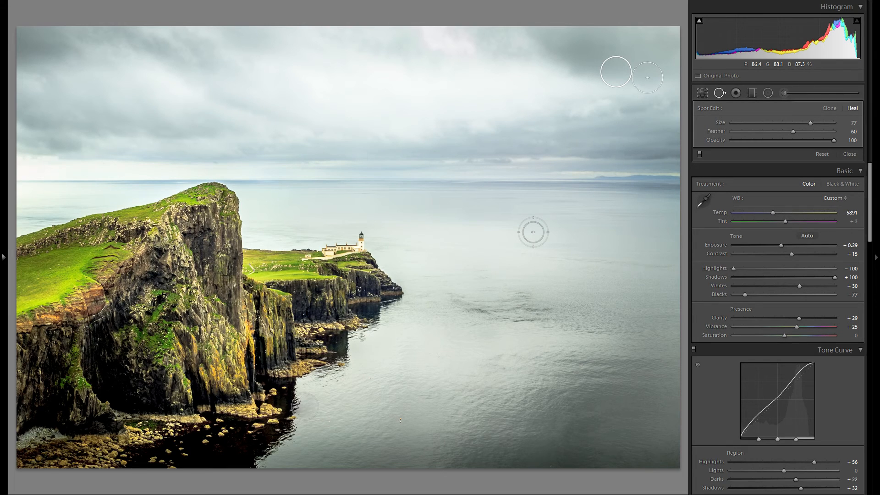
Step: Bring up the Clone/Heal/Delete options for the sky heal spot over the full photo
right_click(616, 72)
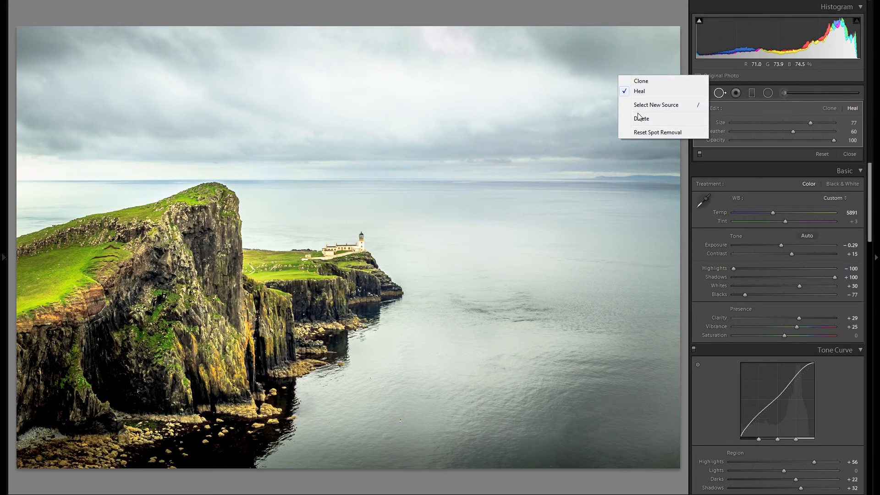